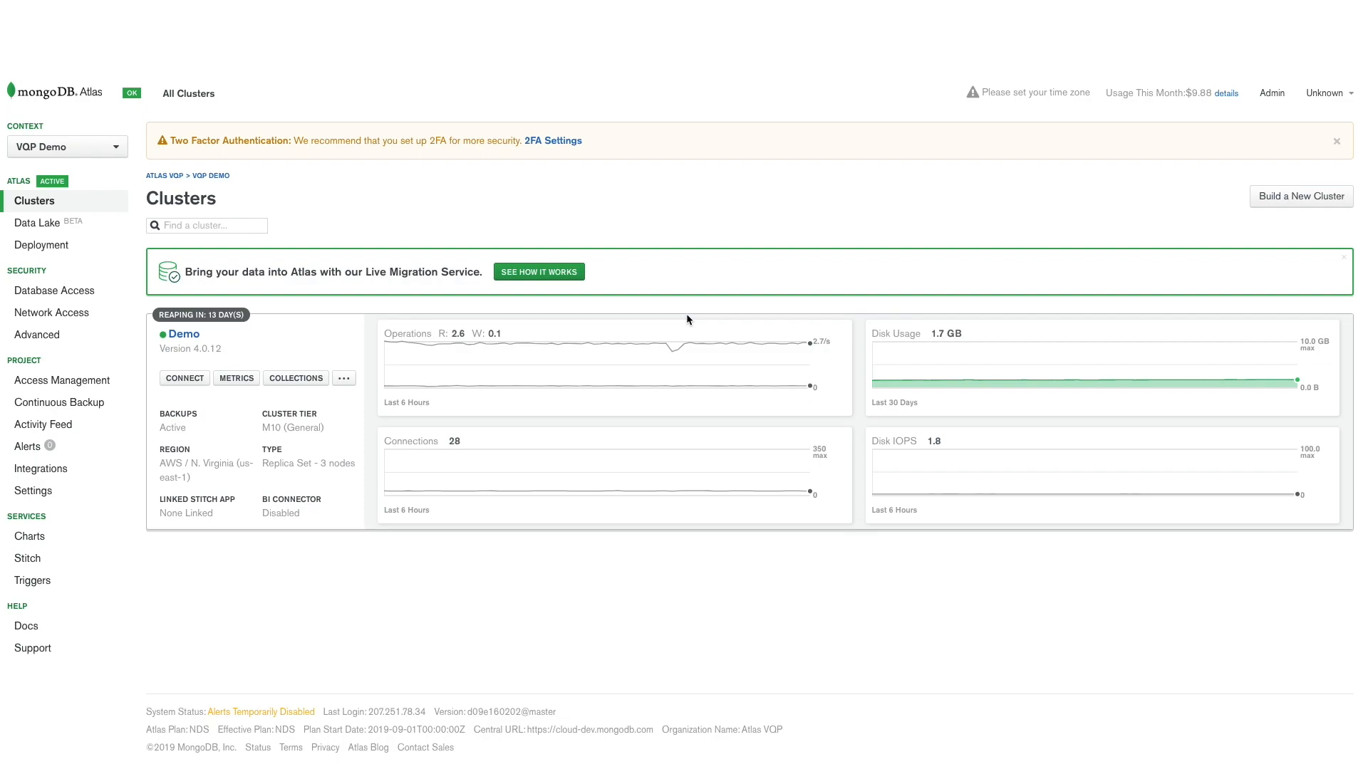
Open the Demo cluster from the Clusters page to show its three-node overview
click(184, 333)
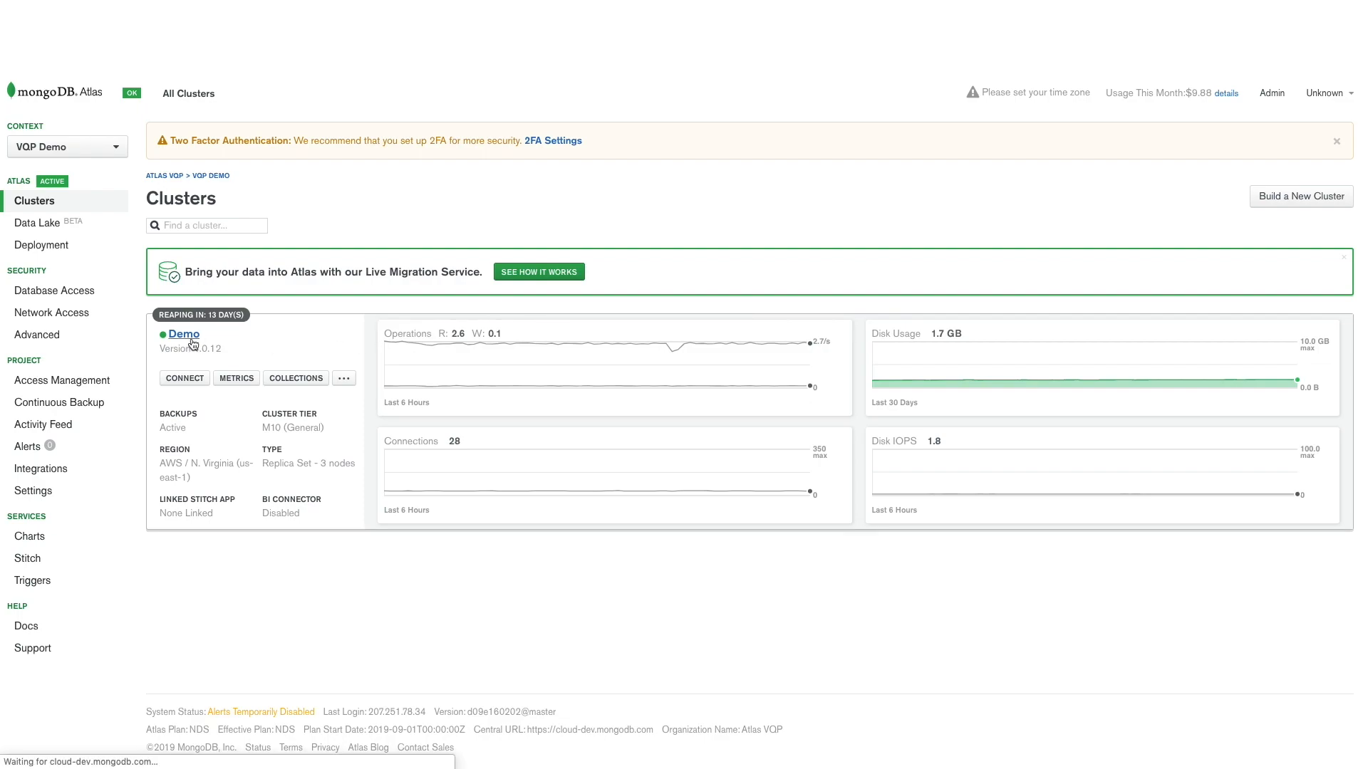
click(183, 333)
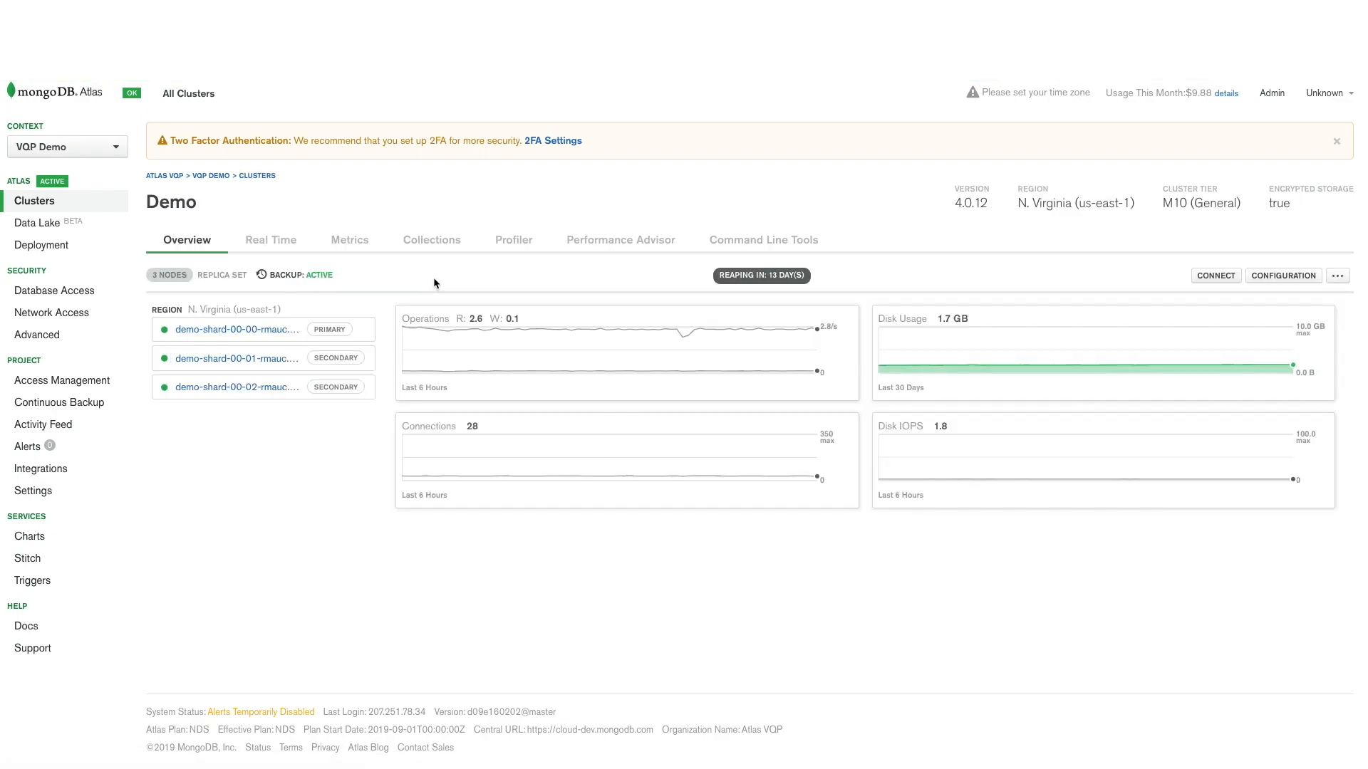
mouse_move(514, 239)
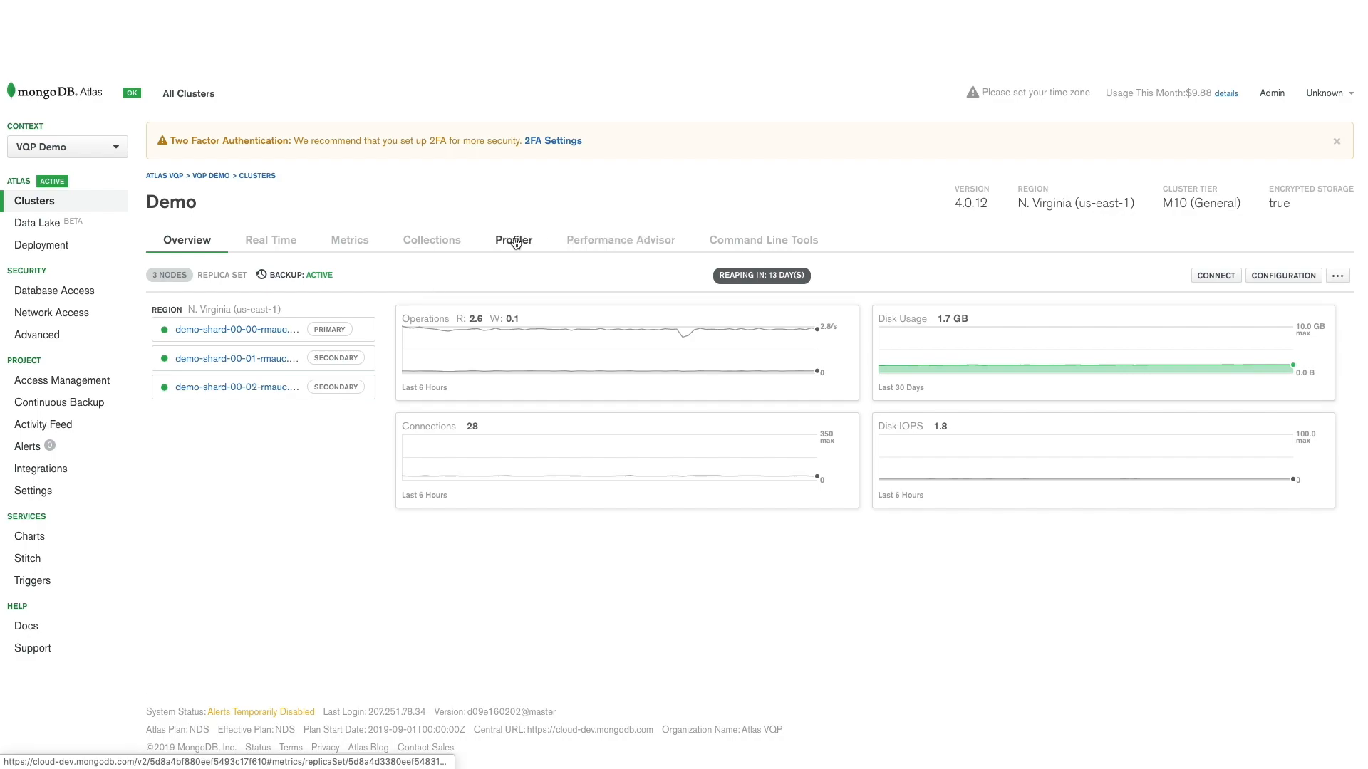
Show the Demo cluster's Profiler with the View Last range set to 1 hr
click(513, 240)
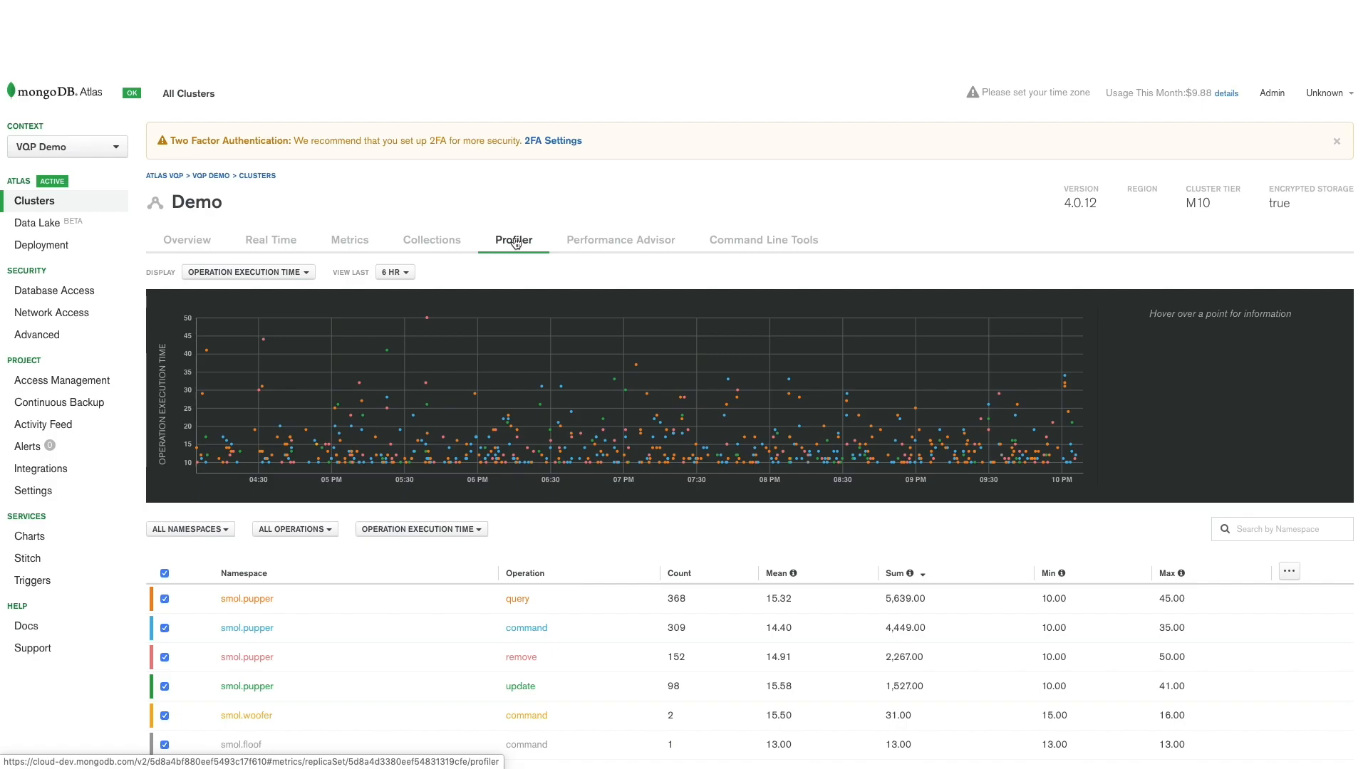
mouse_move(518, 260)
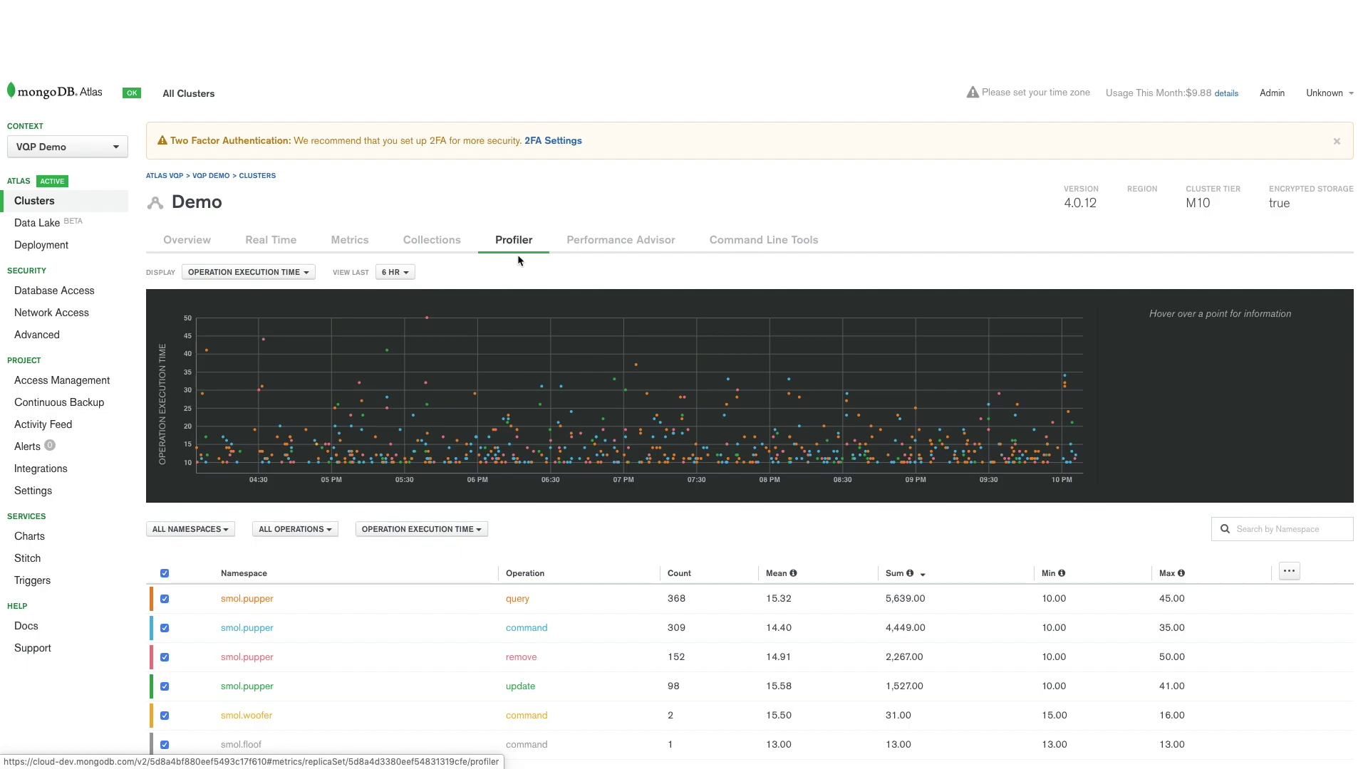
click(393, 272)
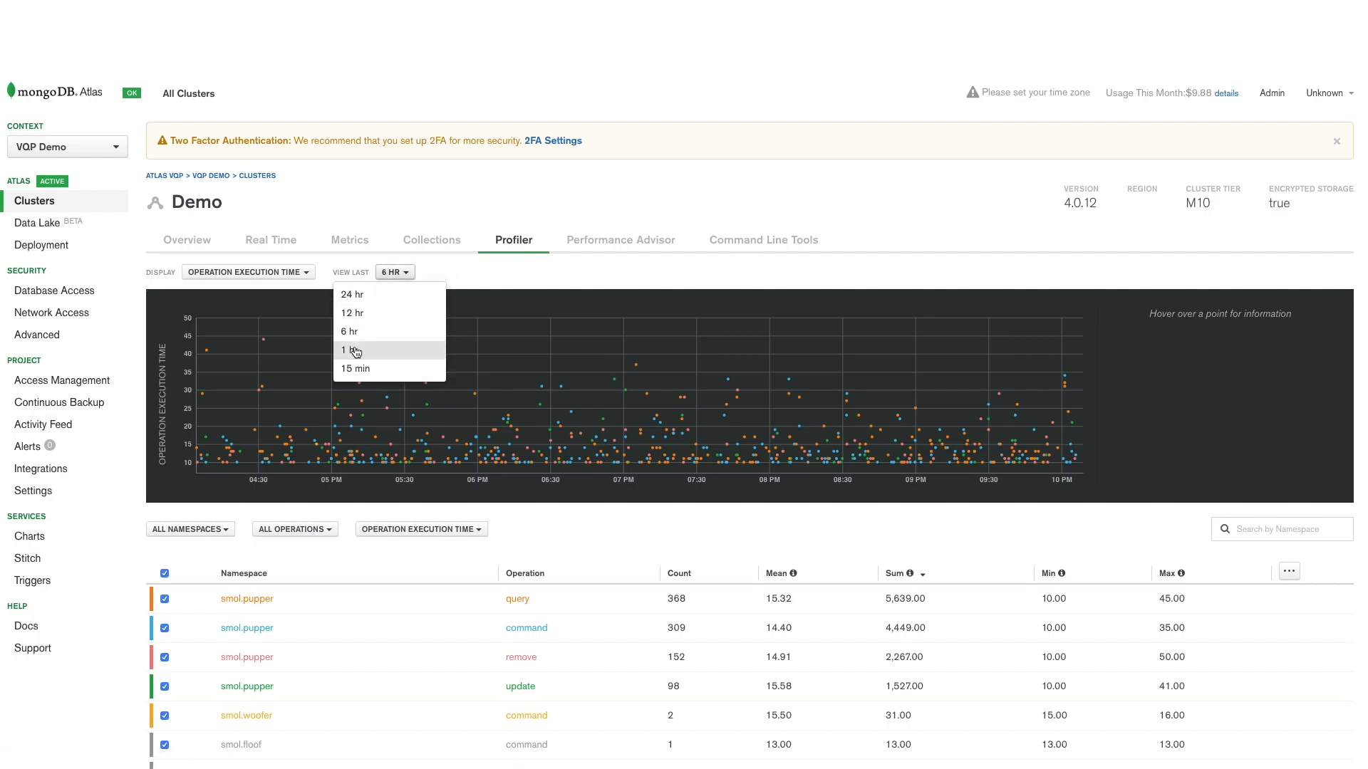
click(349, 350)
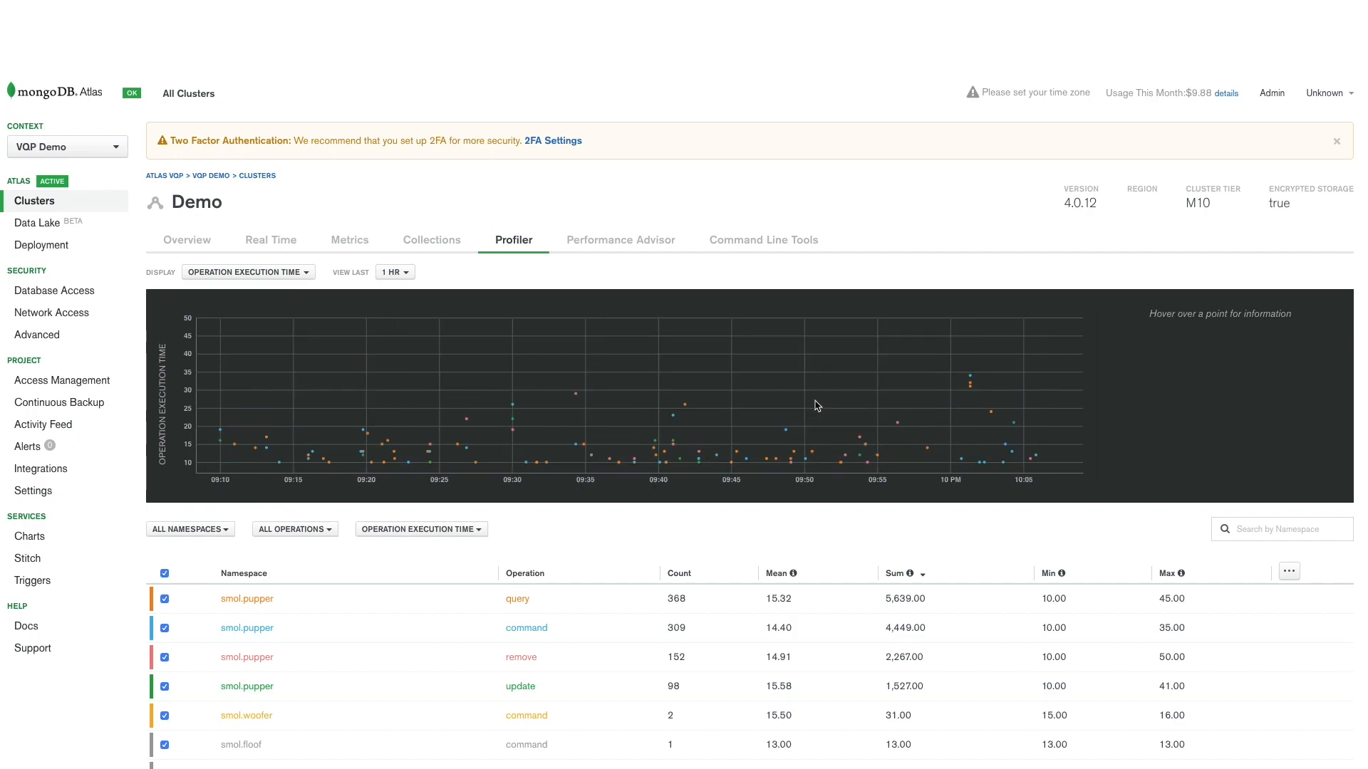
mouse_move(970, 382)
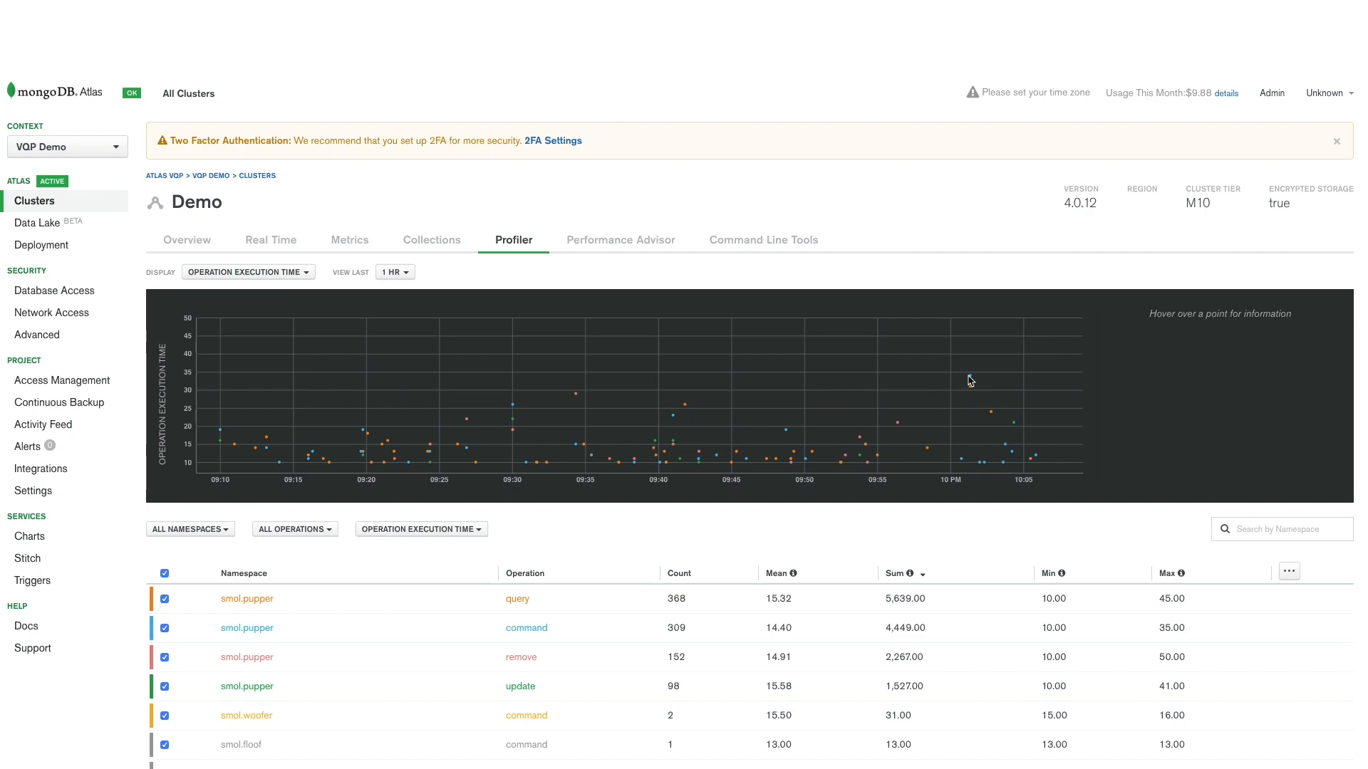
mouse_move(970, 376)
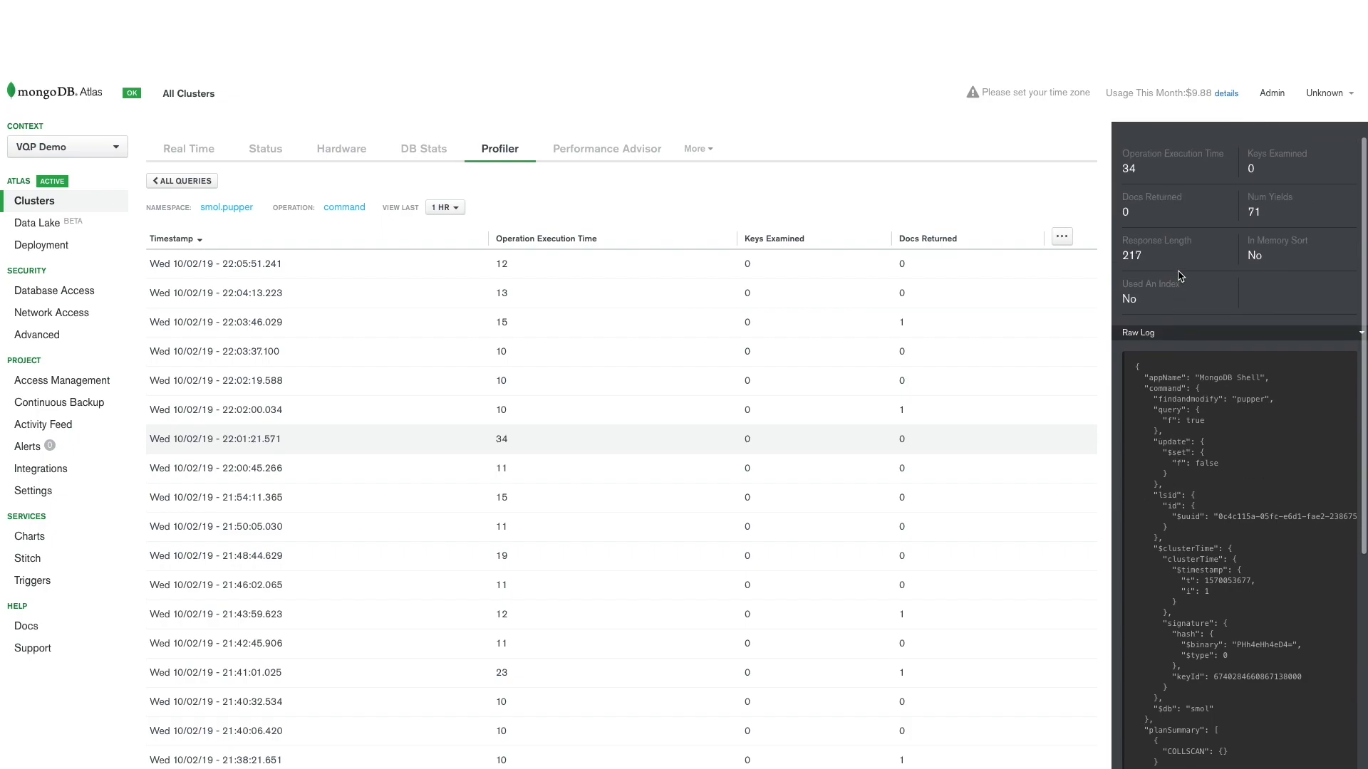
View the details and raw log of the 22:03:37 smol.pupper command operation
scroll(up, 3)
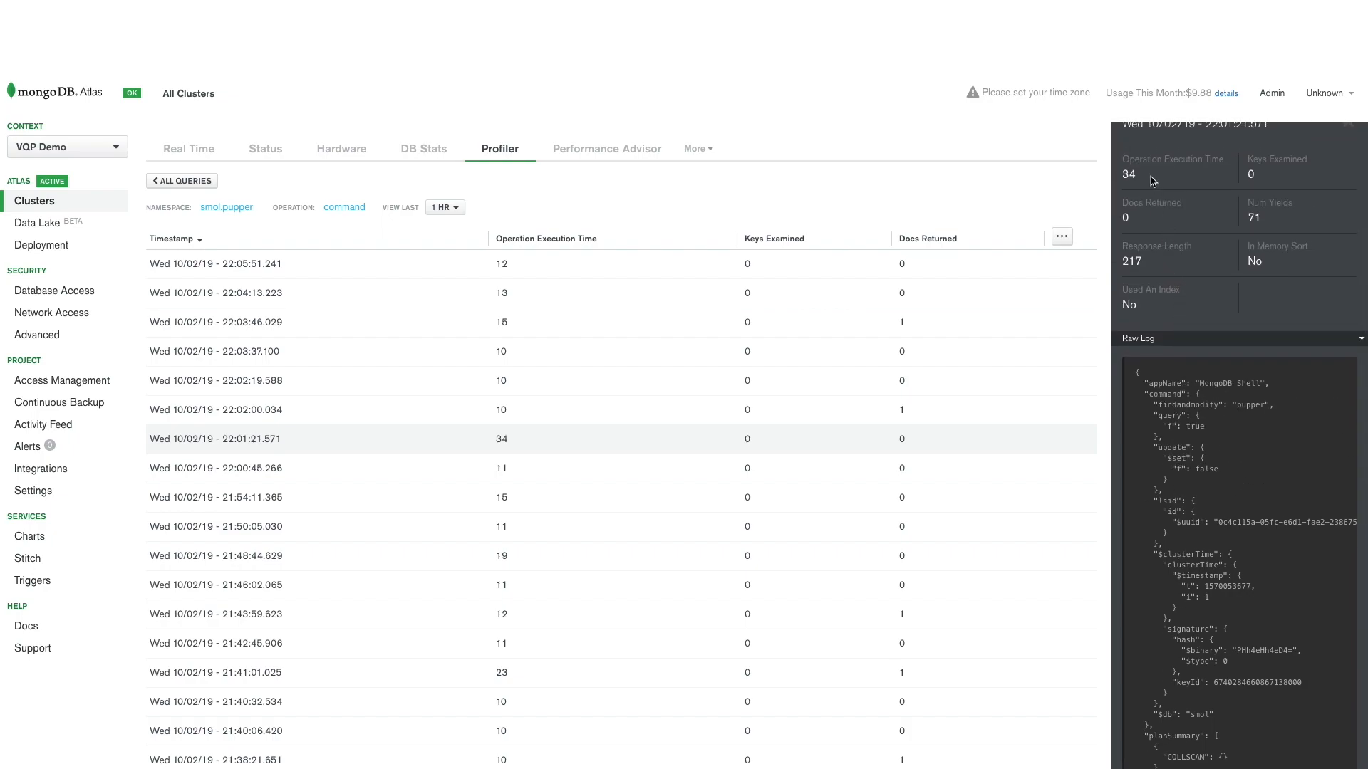
mouse_move(1270, 188)
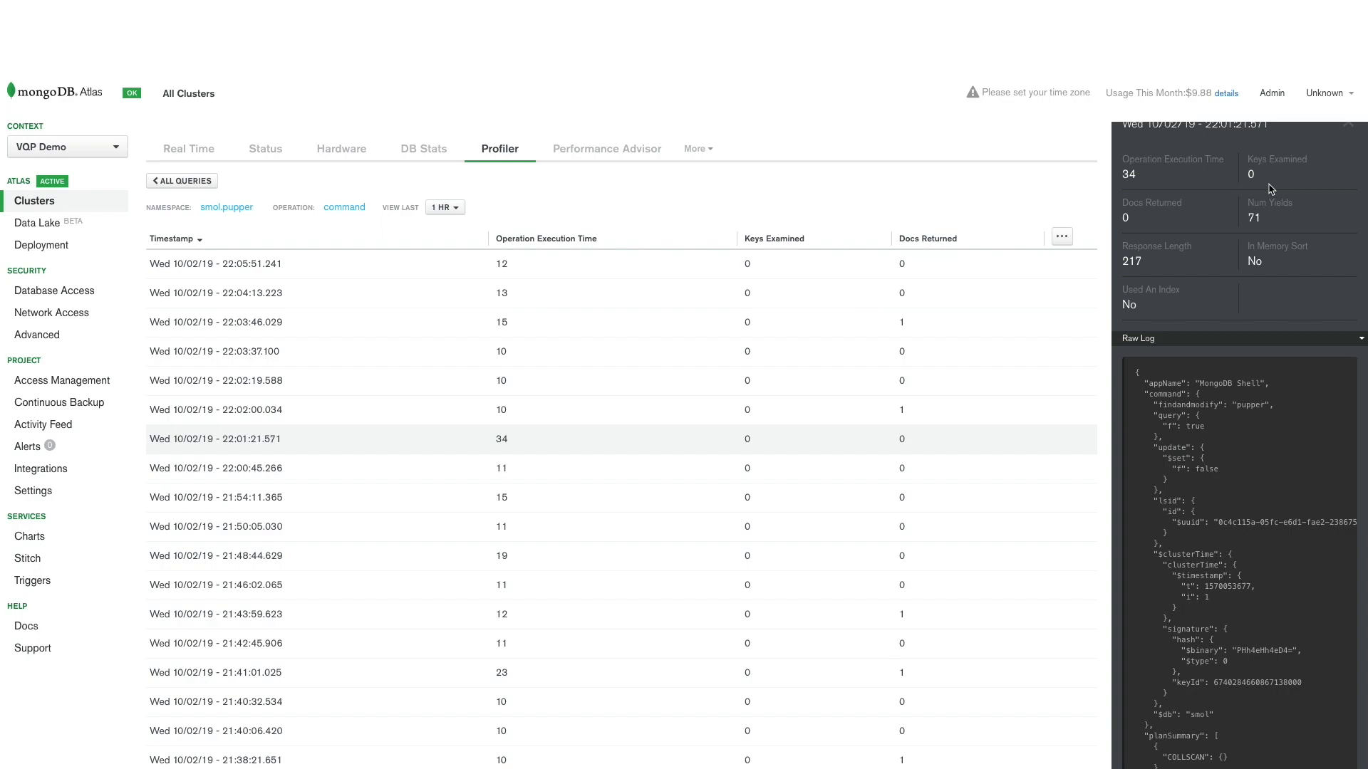
mouse_move(1034, 308)
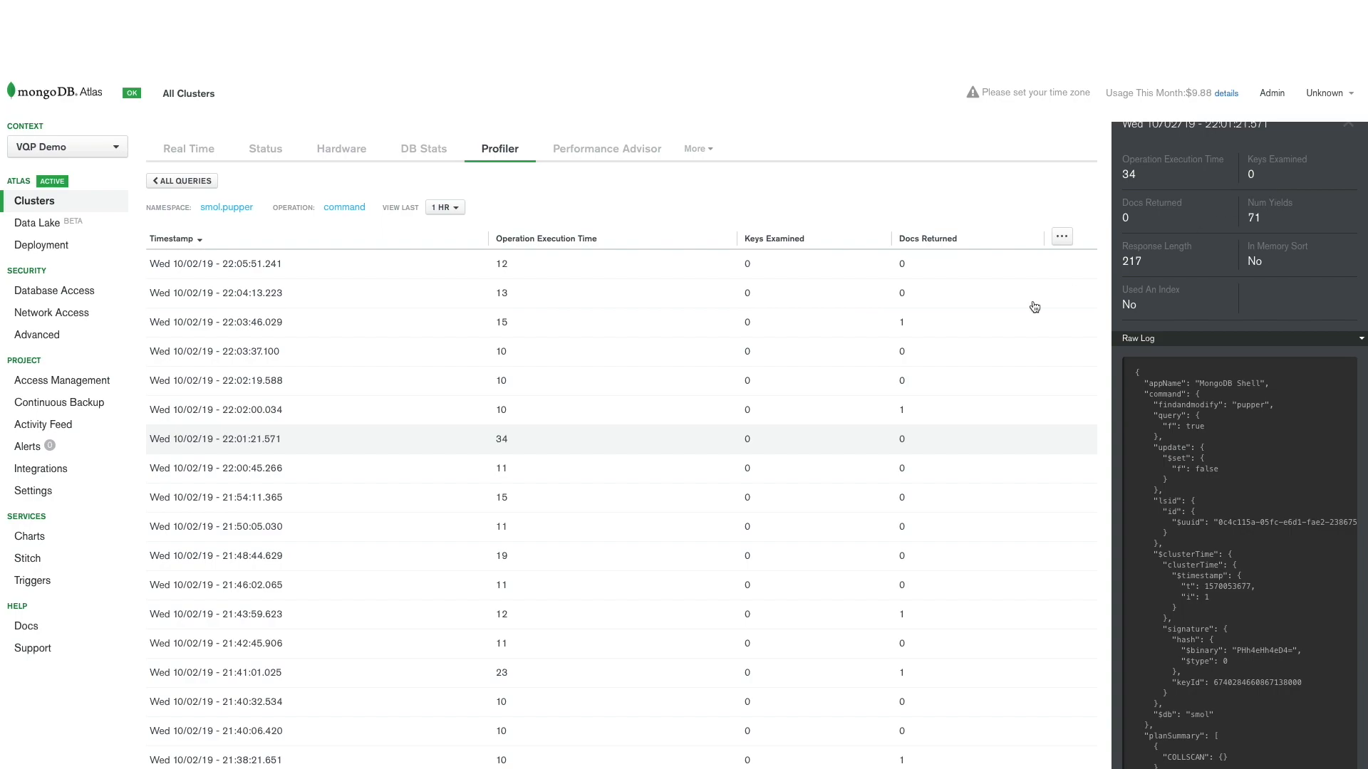
click(218, 264)
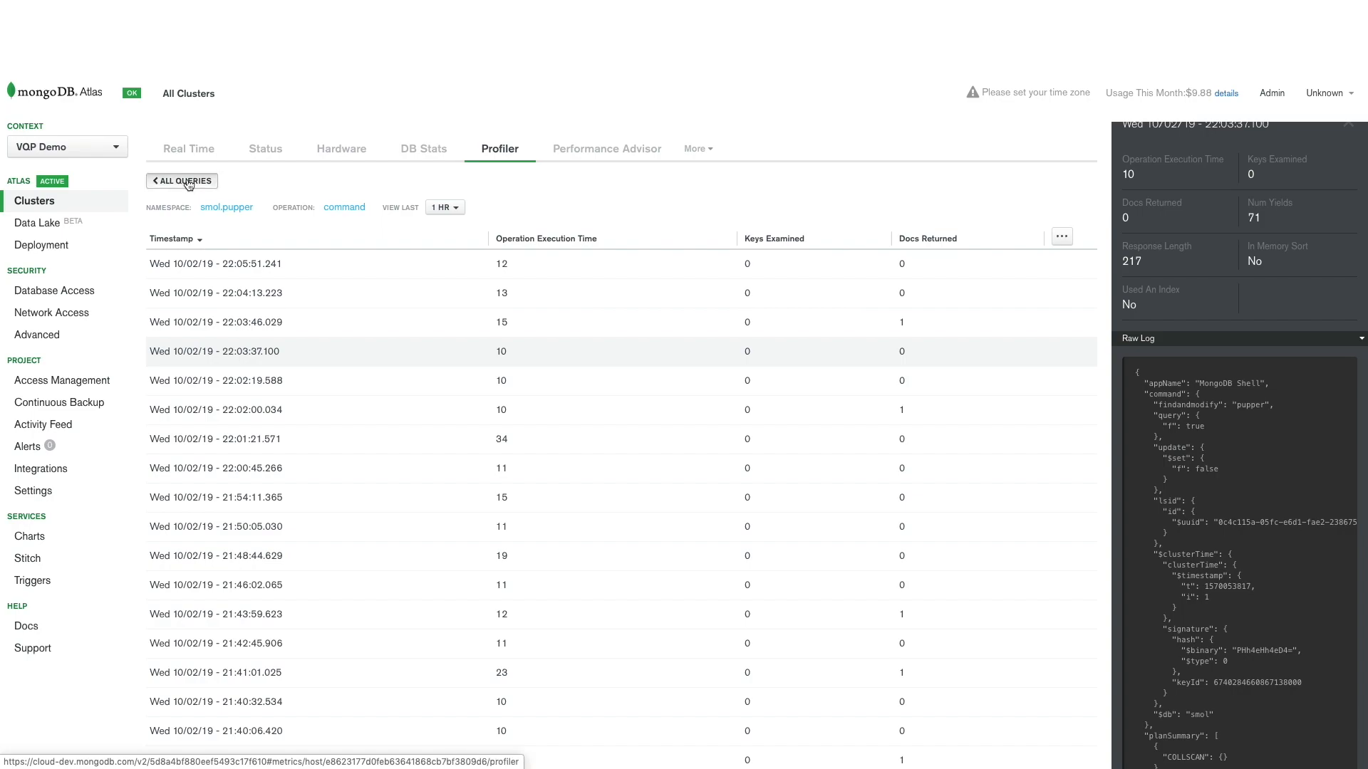
Back on All Queries, filter to query operations charted by Response Length
click(181, 181)
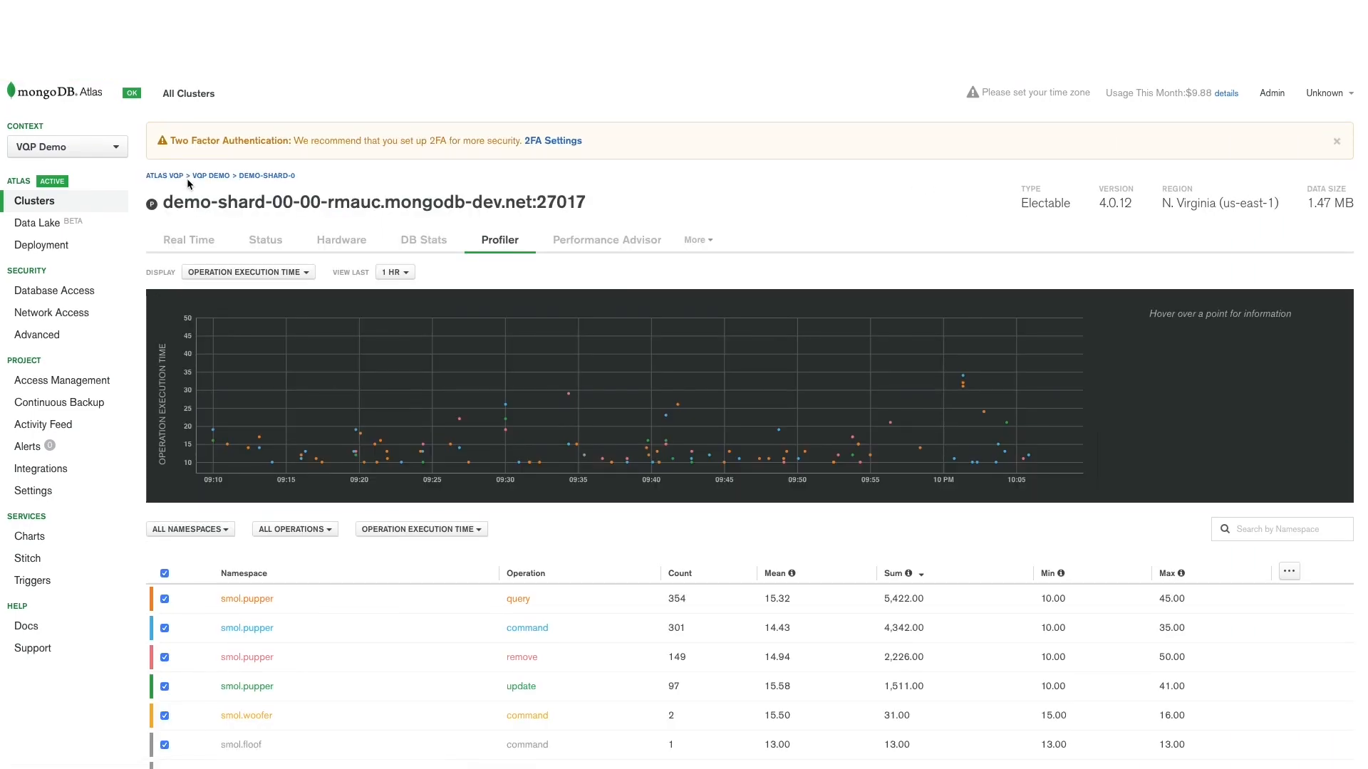
mouse_move(400, 383)
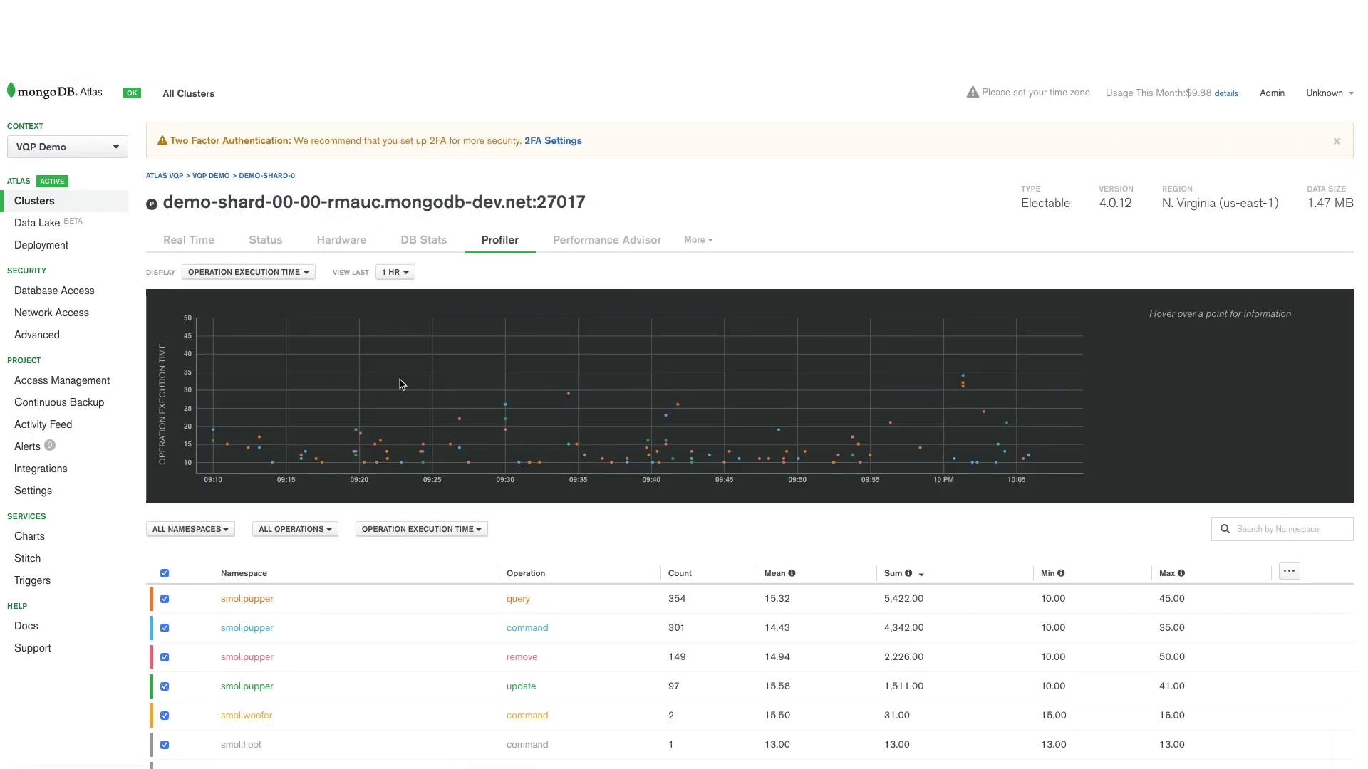
scroll(down, 3)
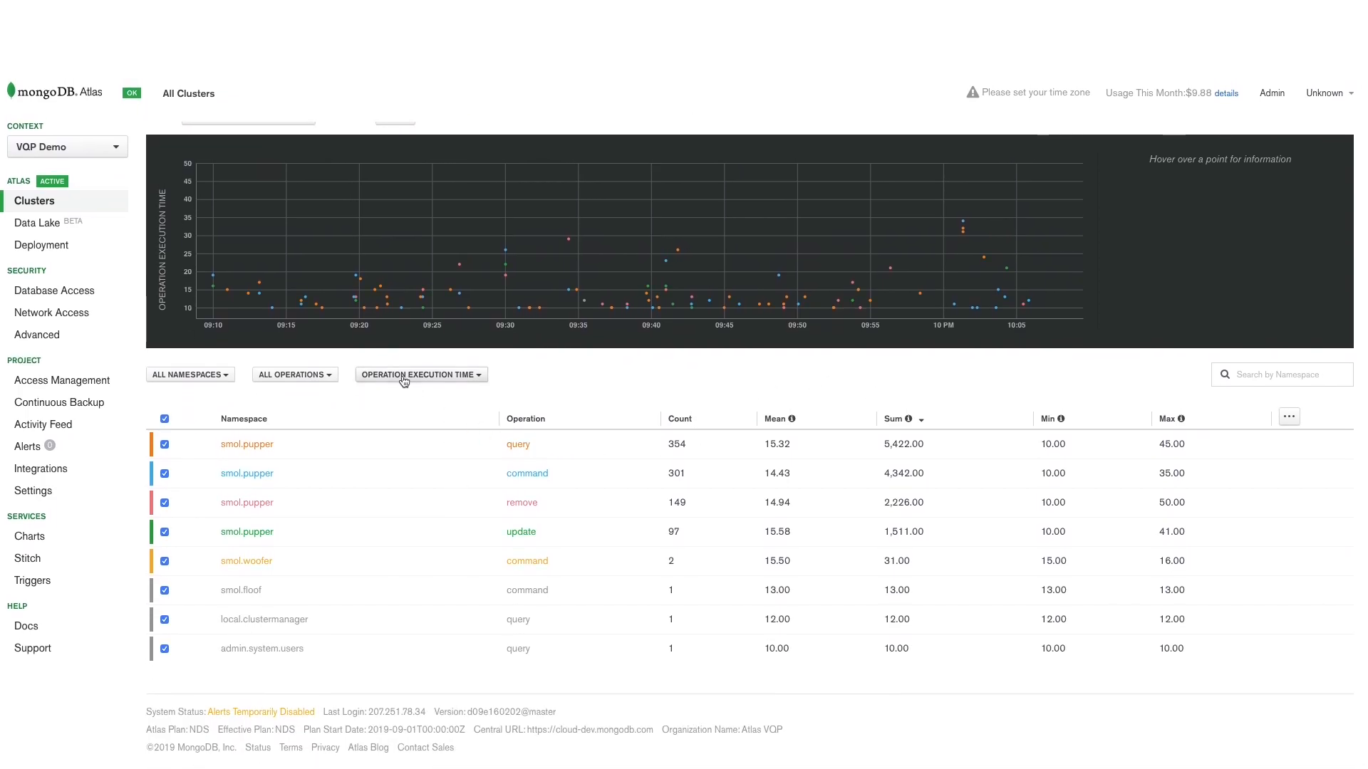
mouse_move(190, 375)
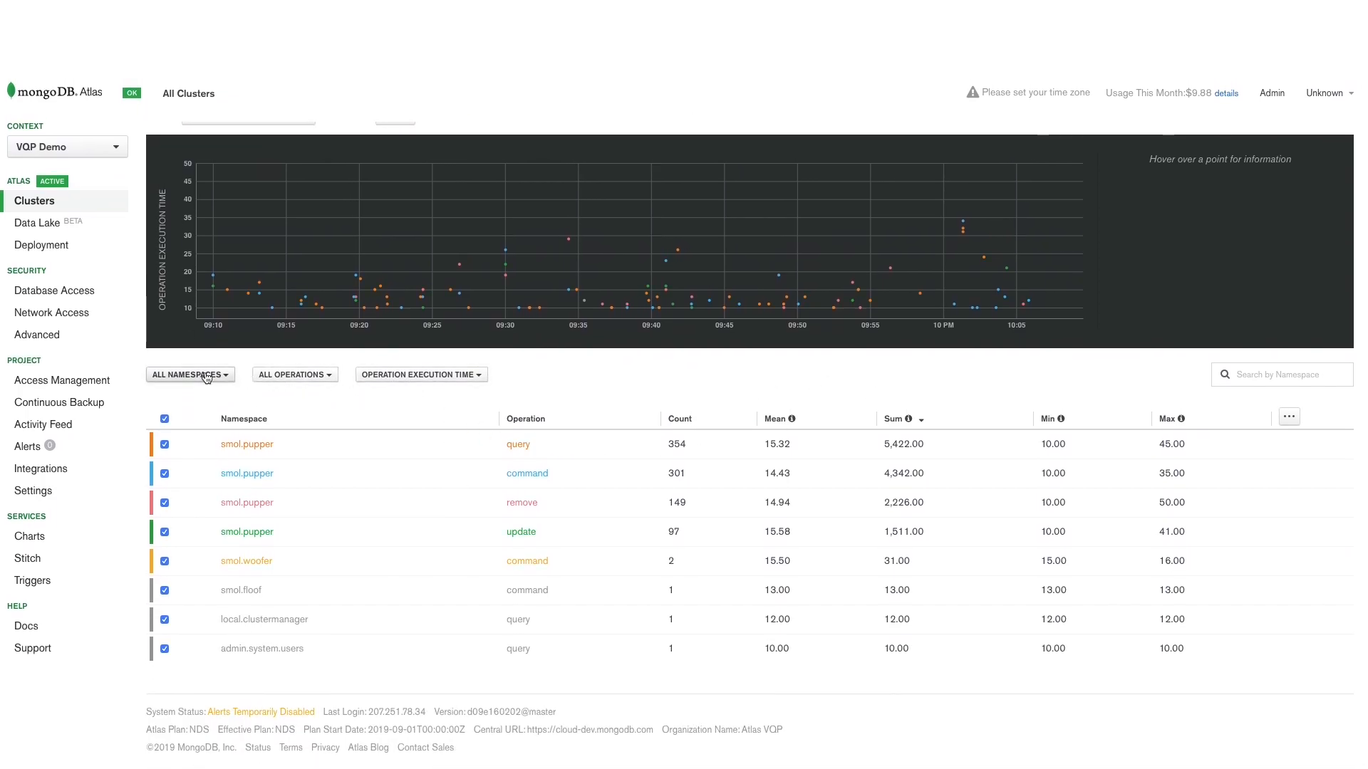
click(294, 374)
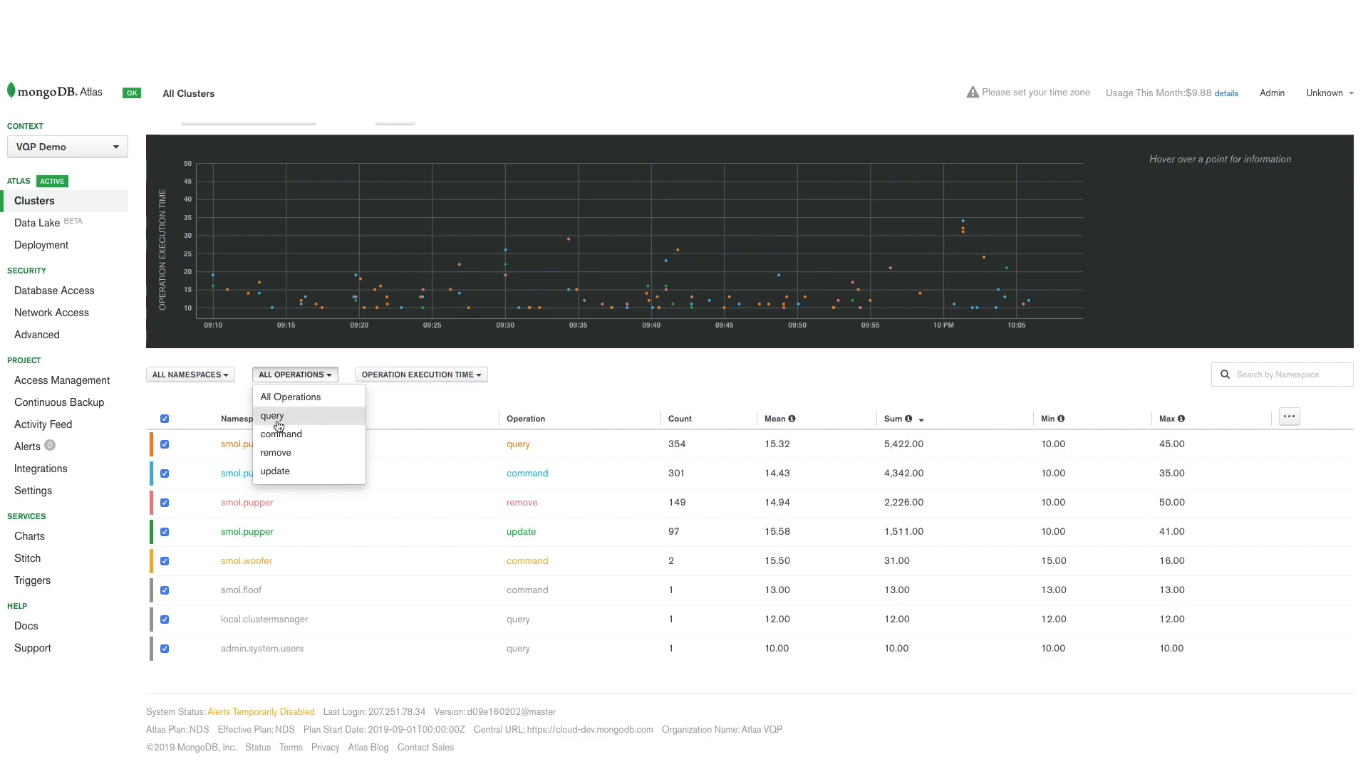
click(271, 415)
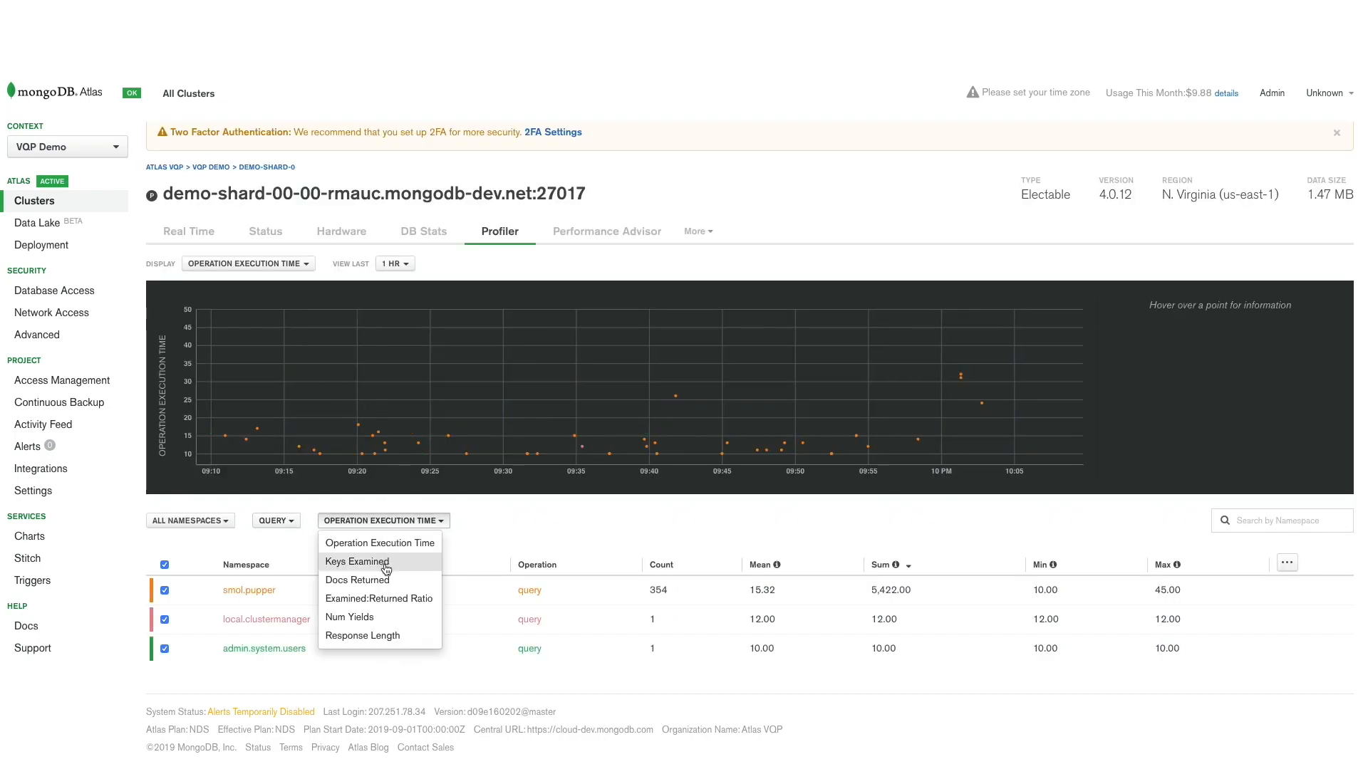
click(356, 561)
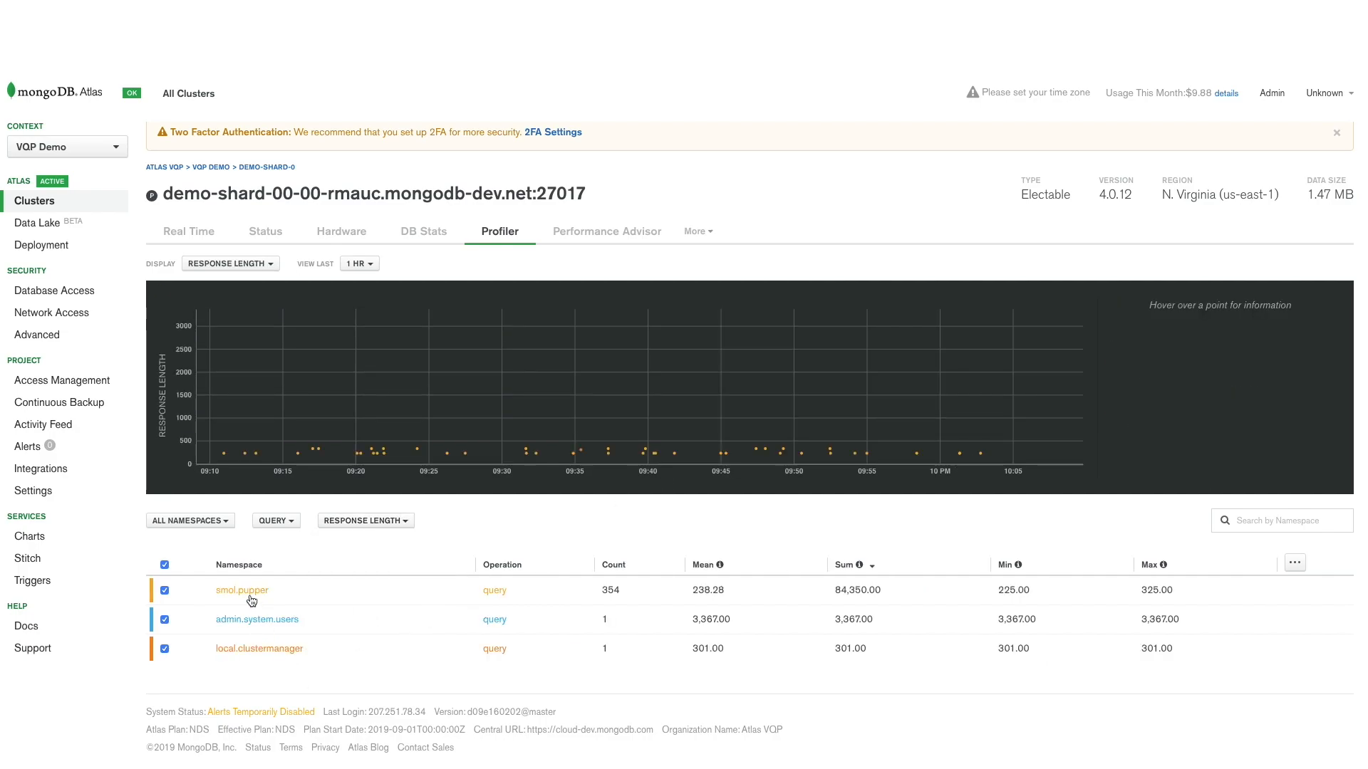
click(241, 590)
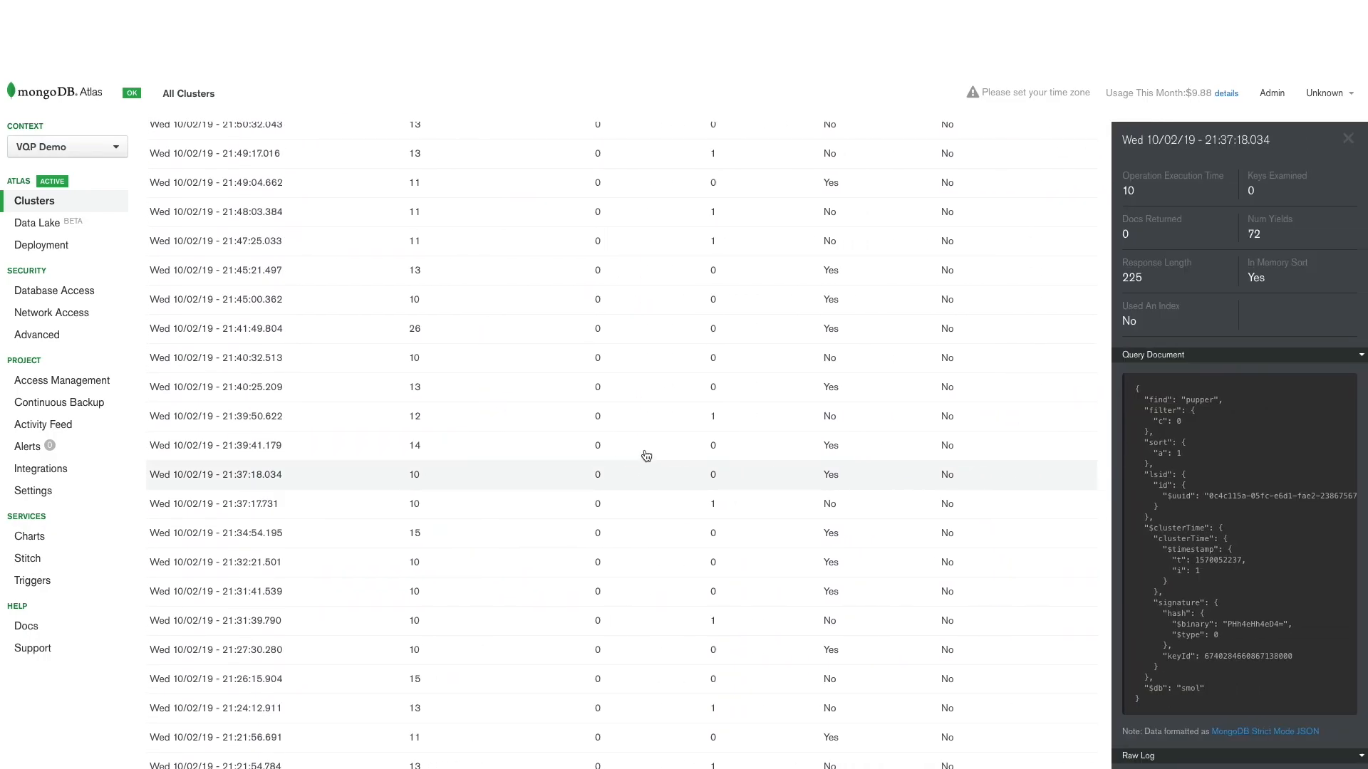
scroll(down, 3)
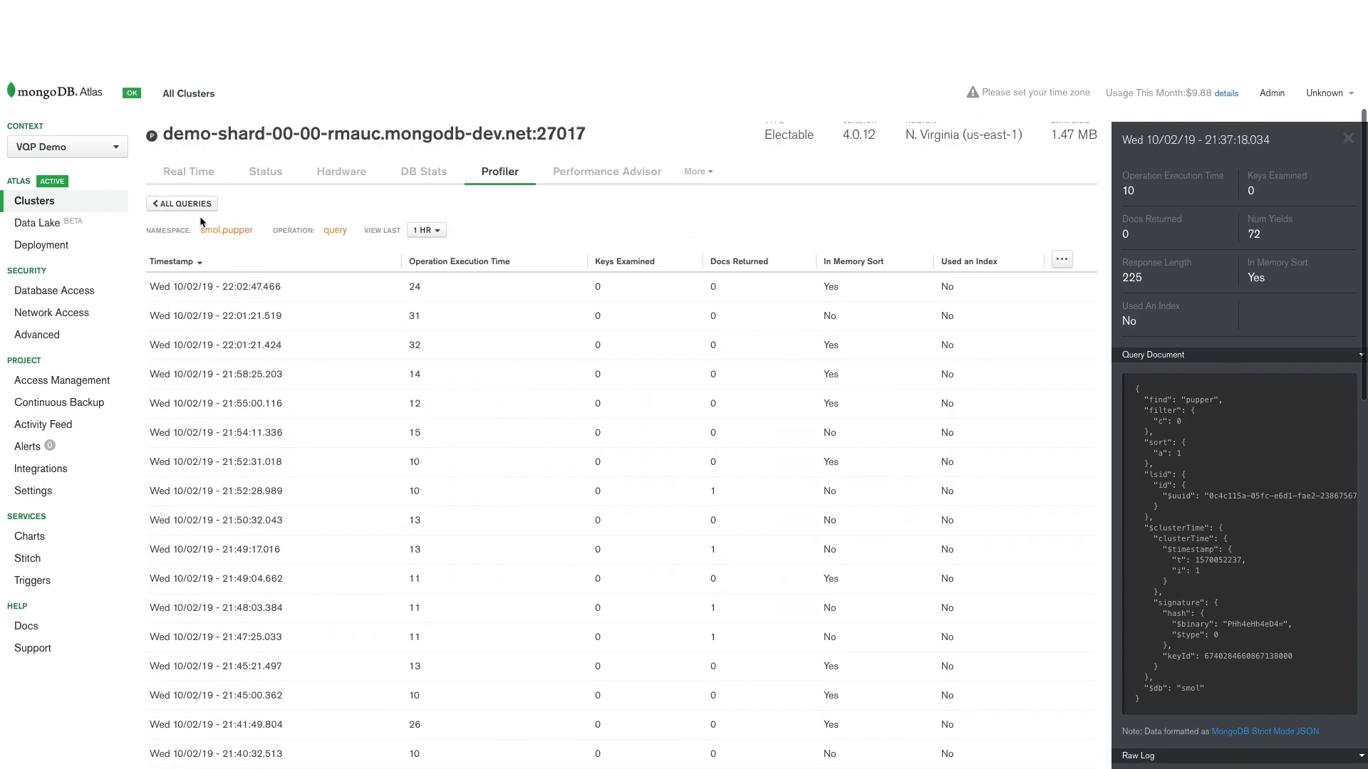
click(182, 203)
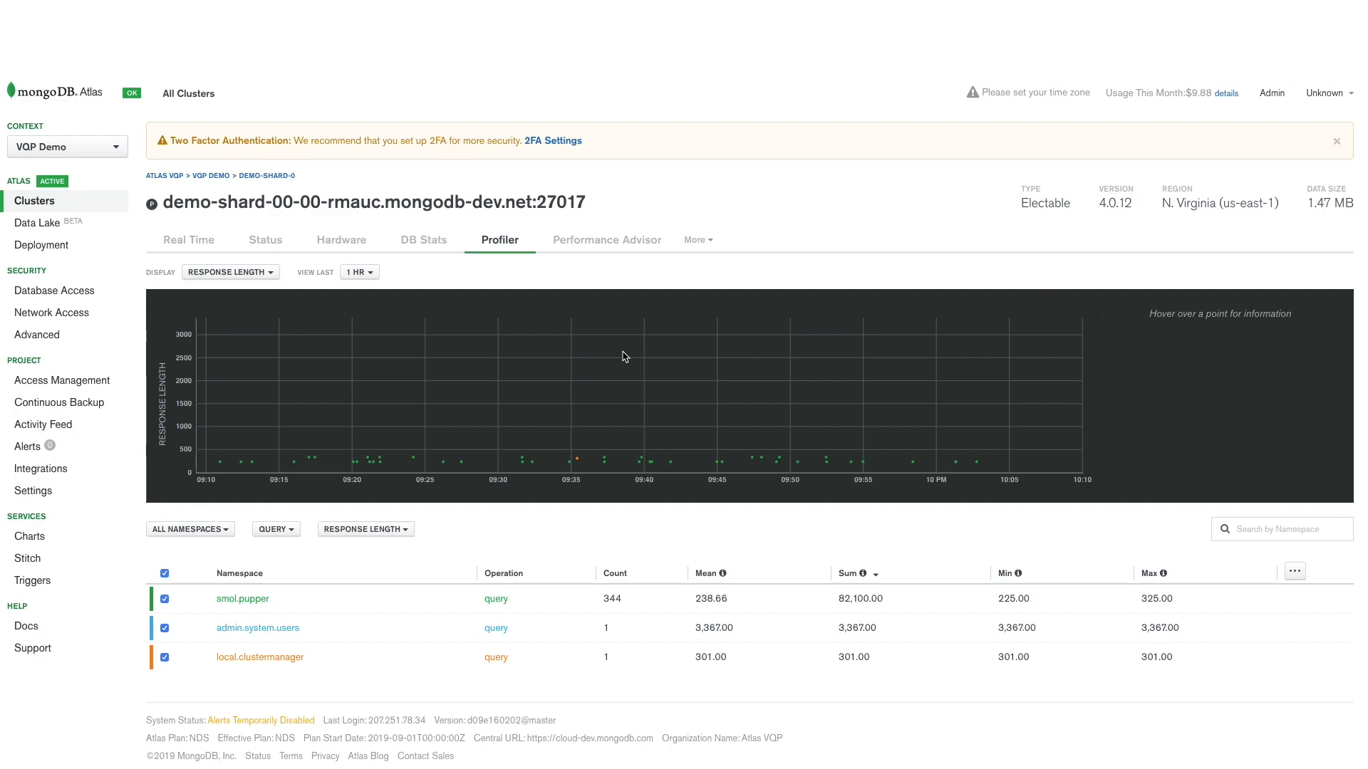